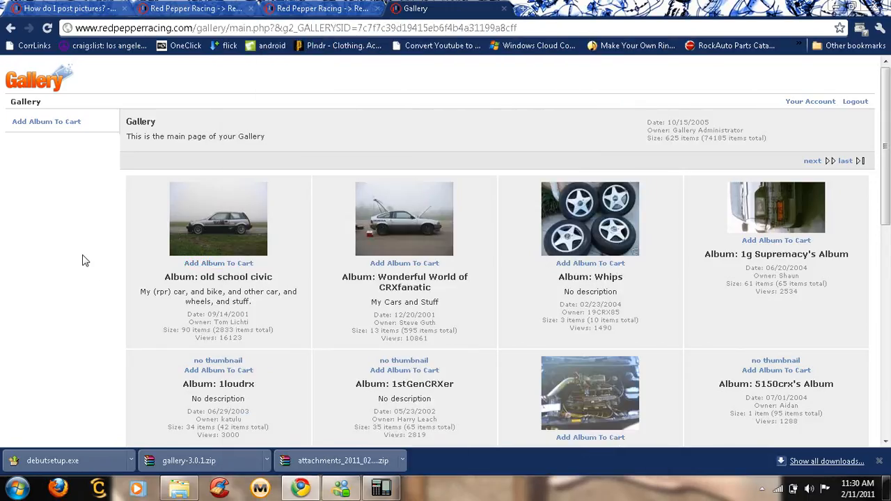
mouse_move(460, 46)
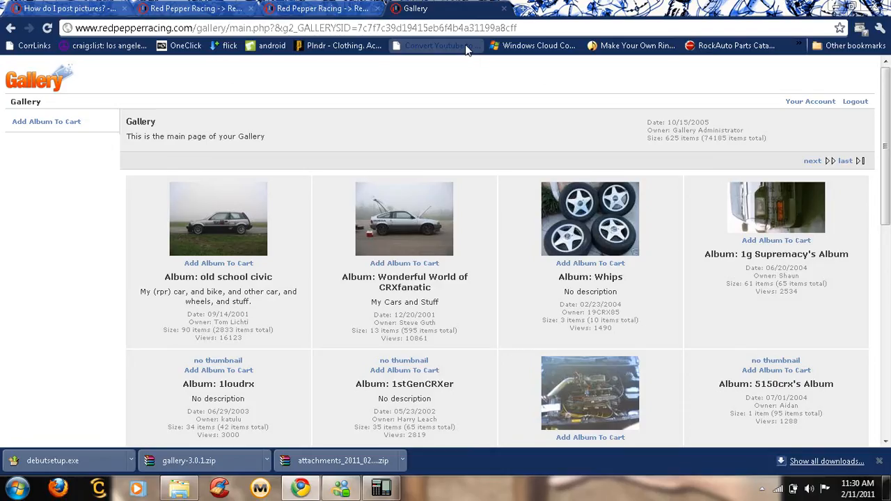
mouse_move(533, 30)
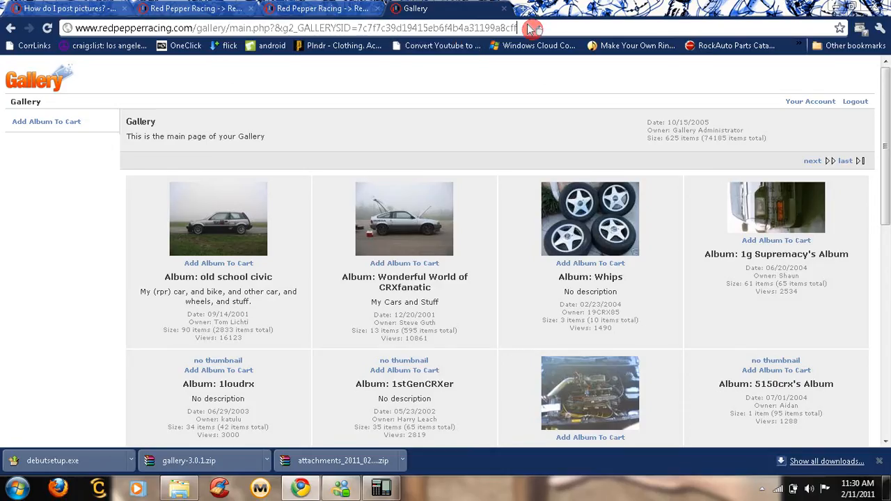
mouse_move(854, 104)
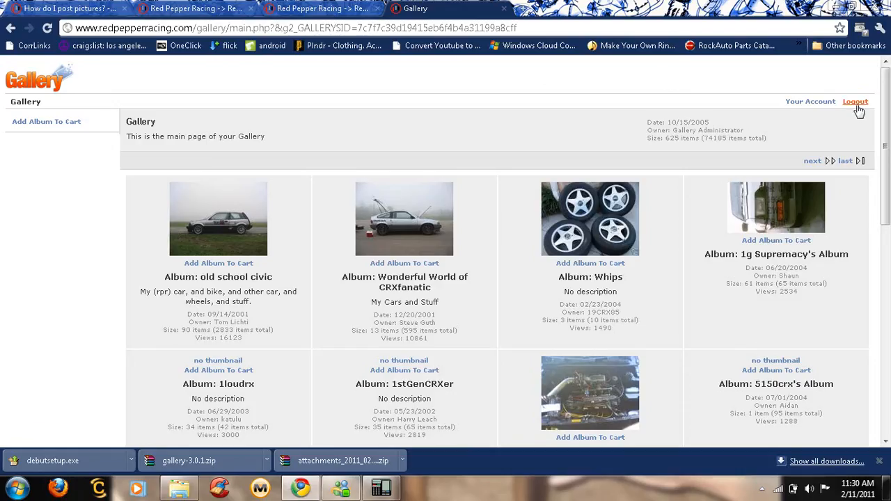
mouse_move(856, 101)
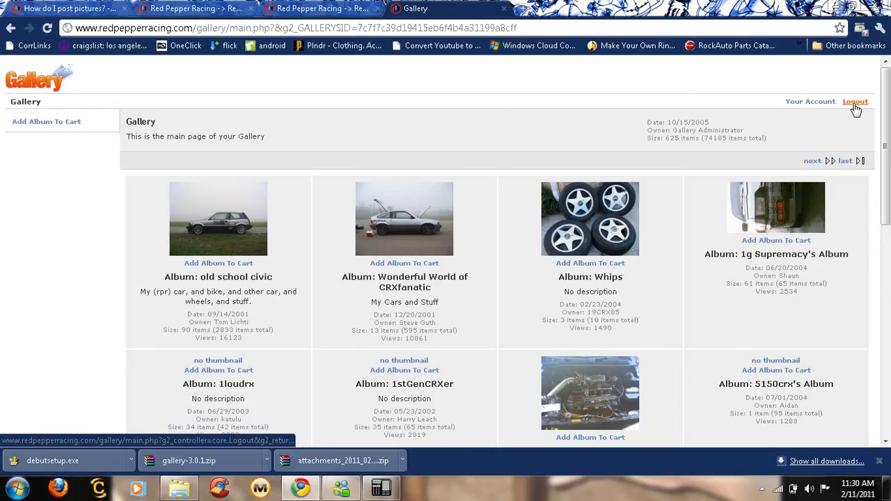
mouse_move(830, 130)
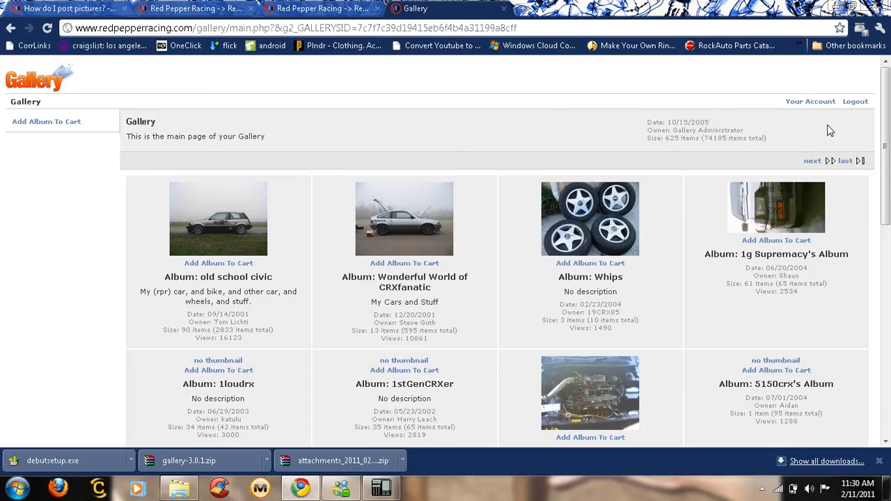
mouse_move(809, 105)
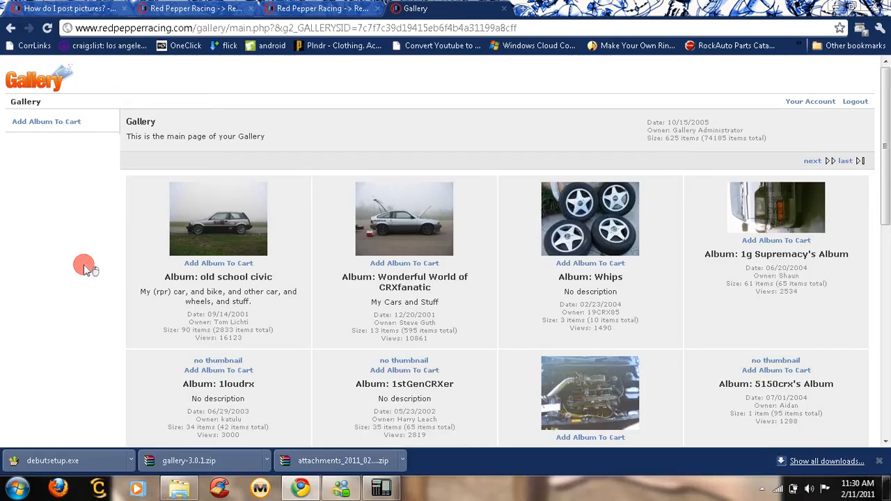
Open the user's own album (entry 624) from the Gallery sidebar list
scroll(down, 3)
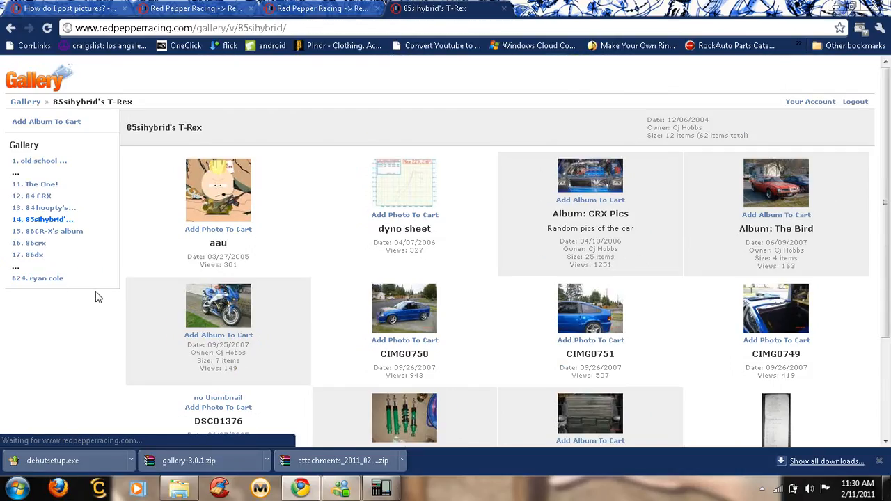
mouse_move(51, 284)
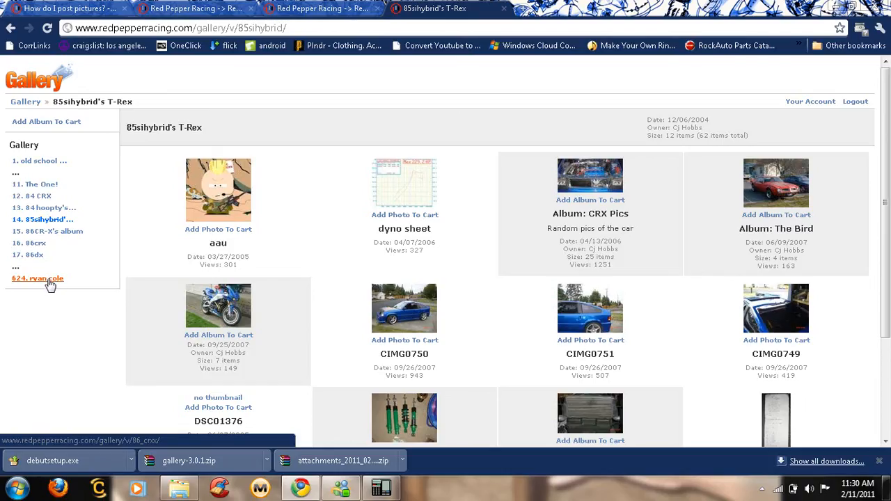
click(37, 278)
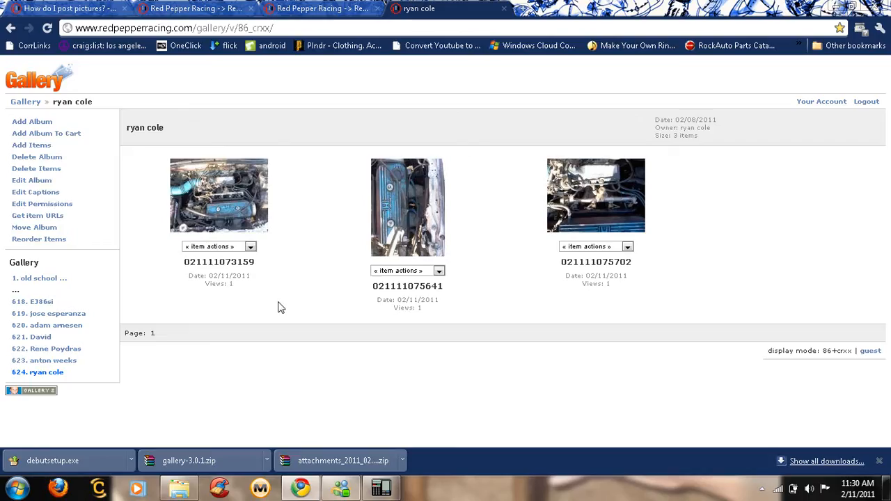
mouse_move(443, 345)
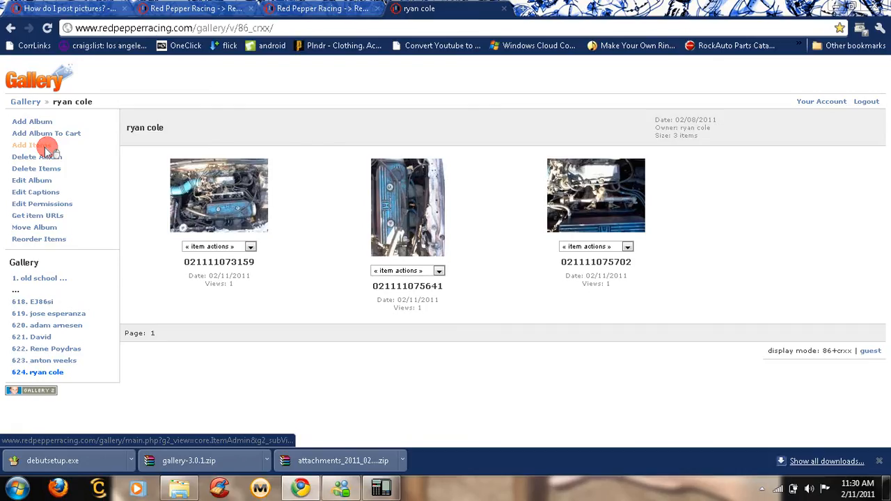
Start Add Items and choose IMG_0571 from Downloads > CRX E as the file to upload
click(28, 145)
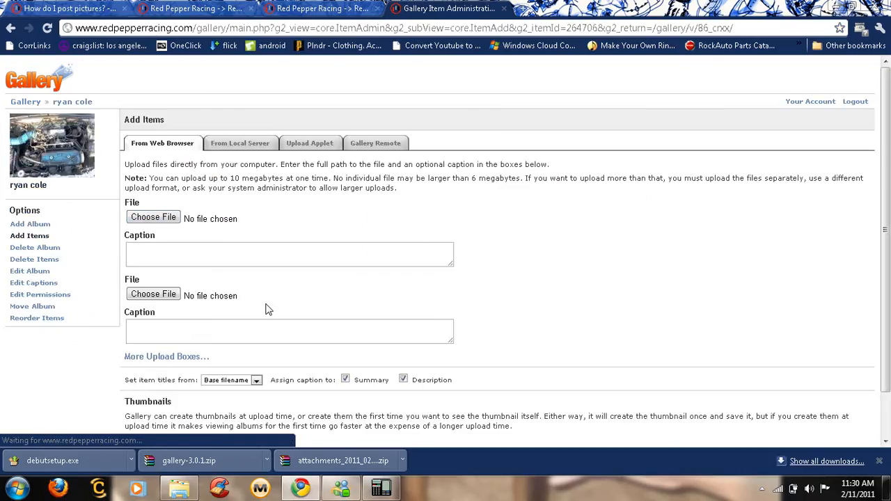
click(153, 217)
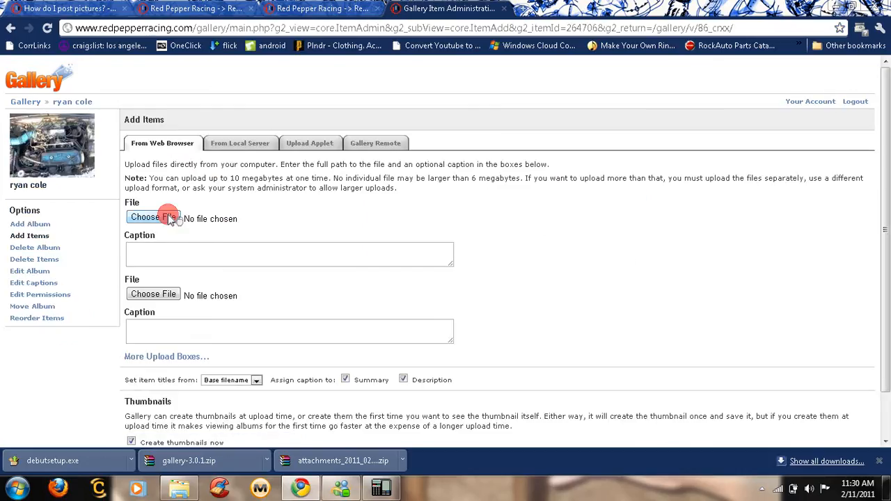
click(153, 217)
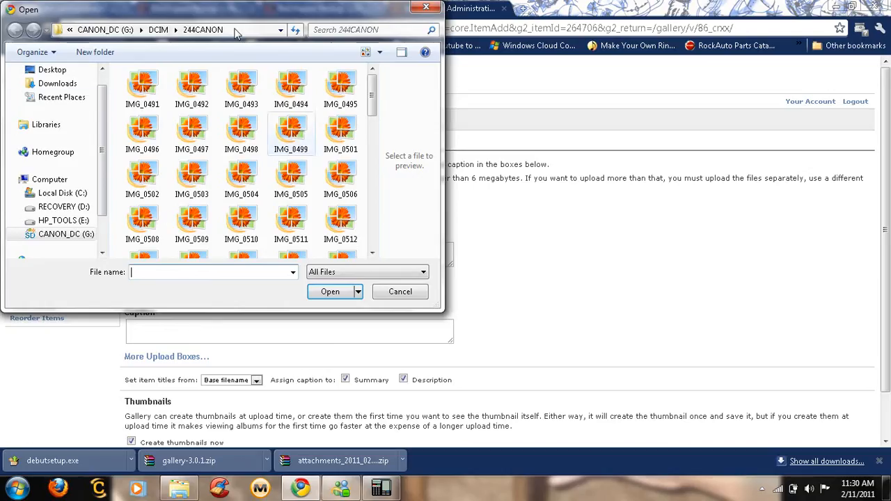
click(53, 83)
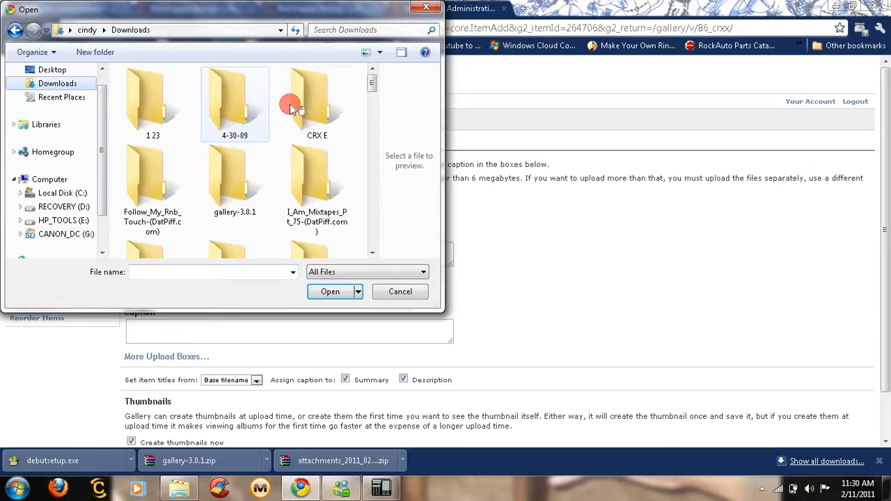
double_click(307, 97)
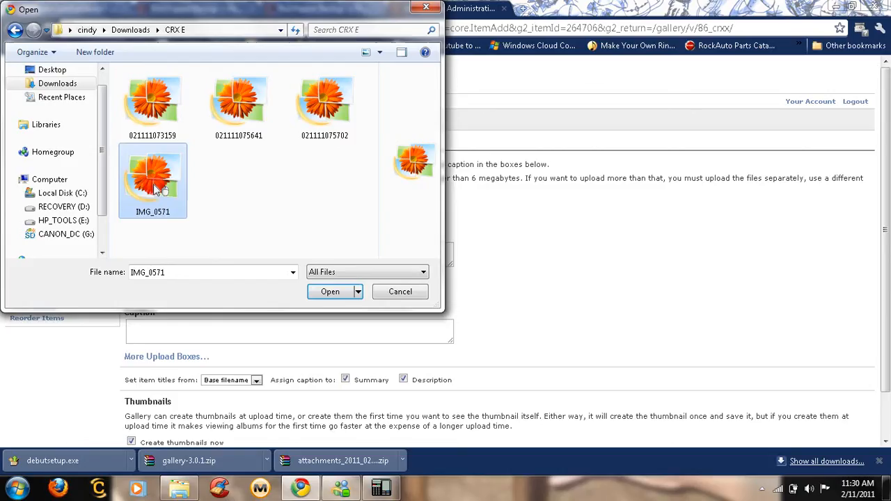
click(330, 289)
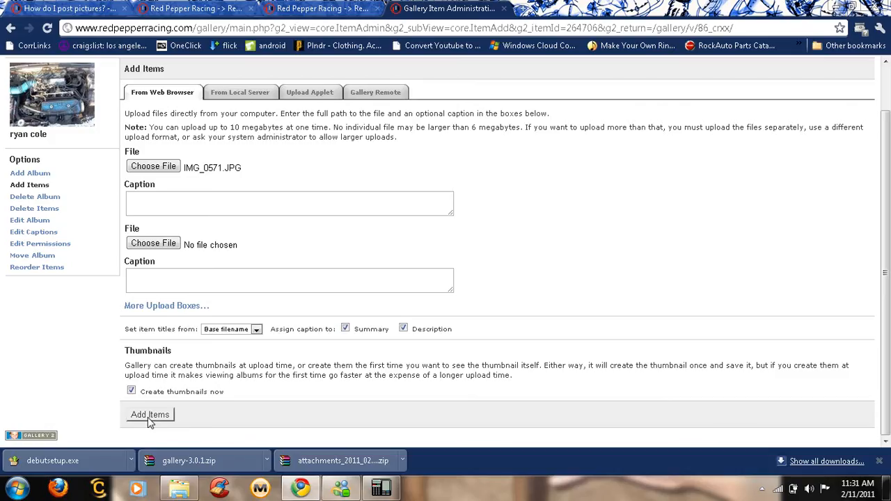
Upload IMG_0571.JPG to the album, getting the one-file-added confirmation
click(149, 414)
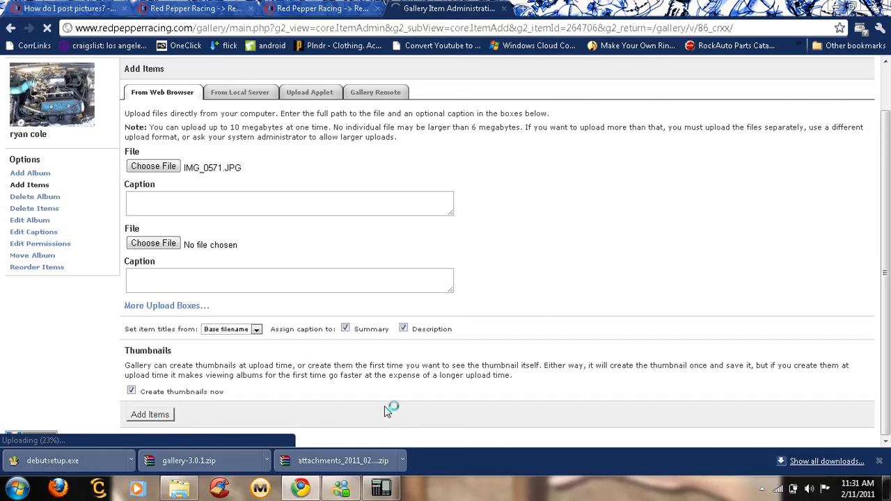
mouse_move(540, 281)
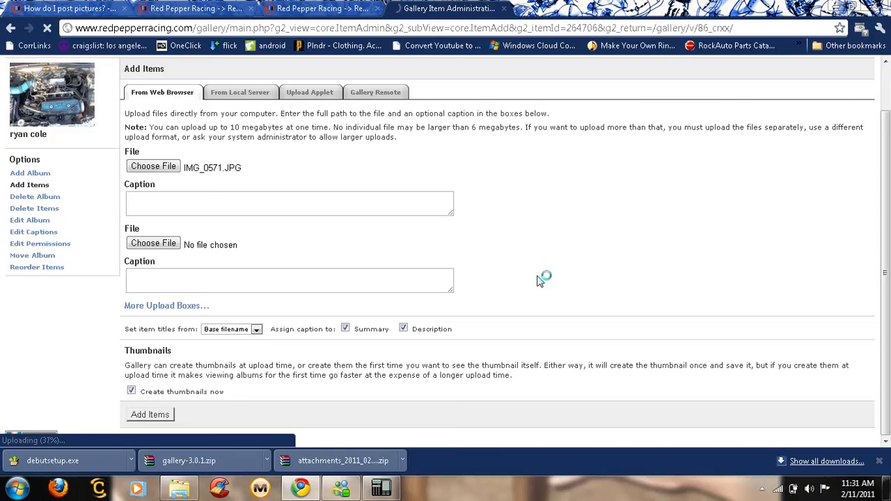
mouse_move(331, 193)
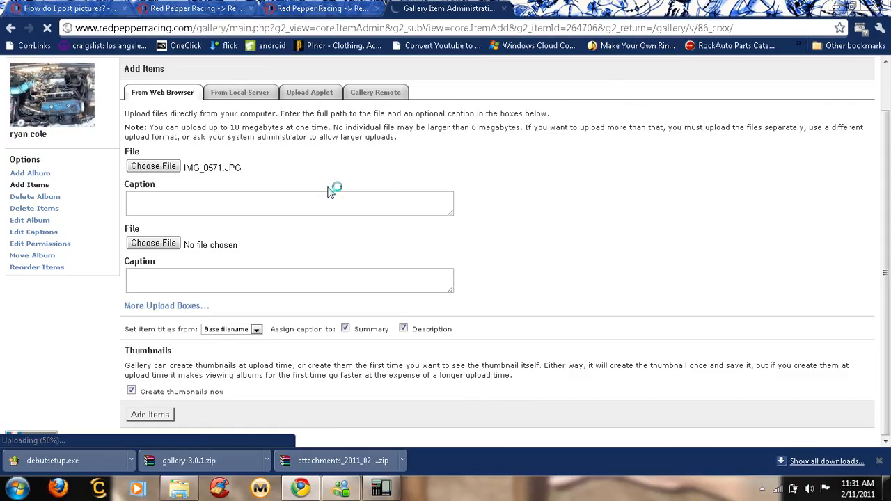
mouse_move(418, 176)
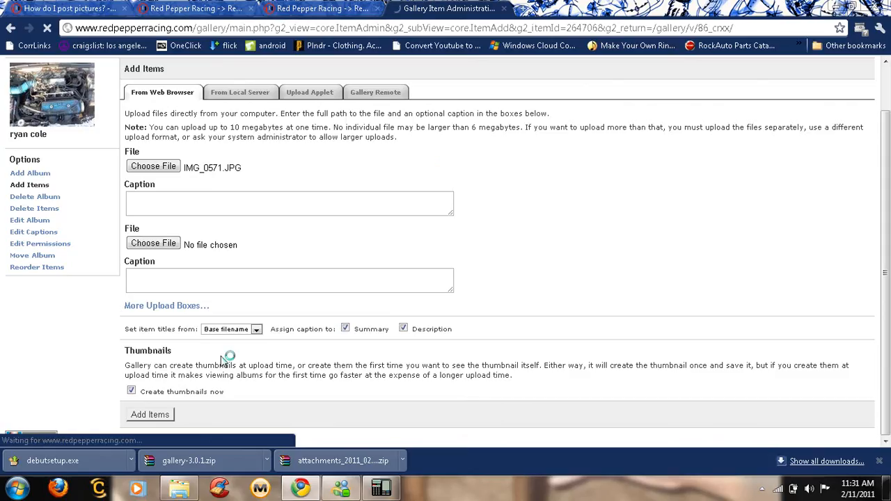
click(150, 414)
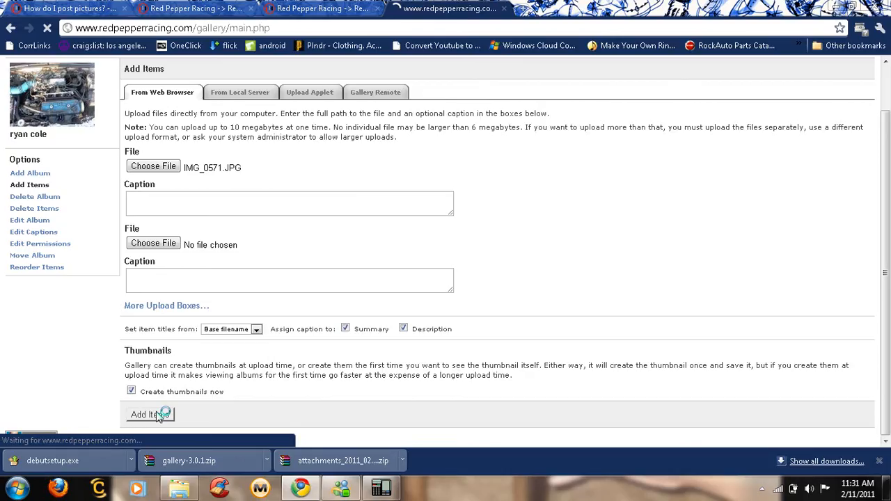
click(148, 414)
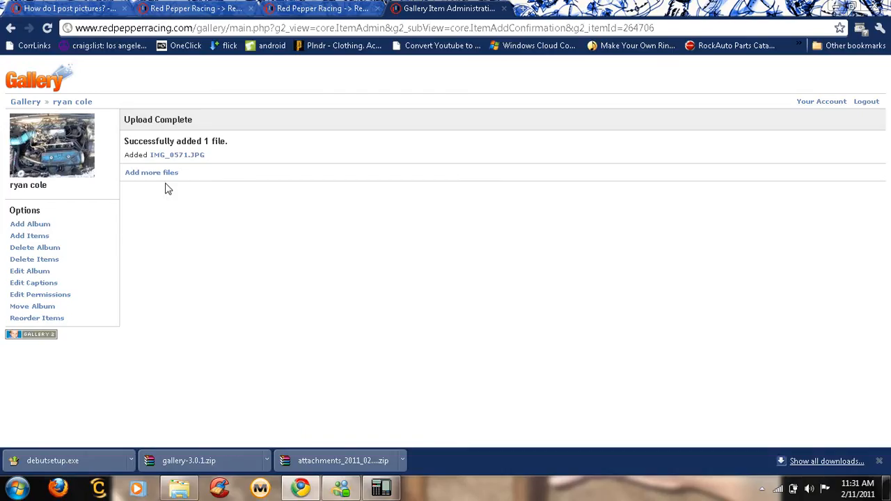
mouse_move(226, 294)
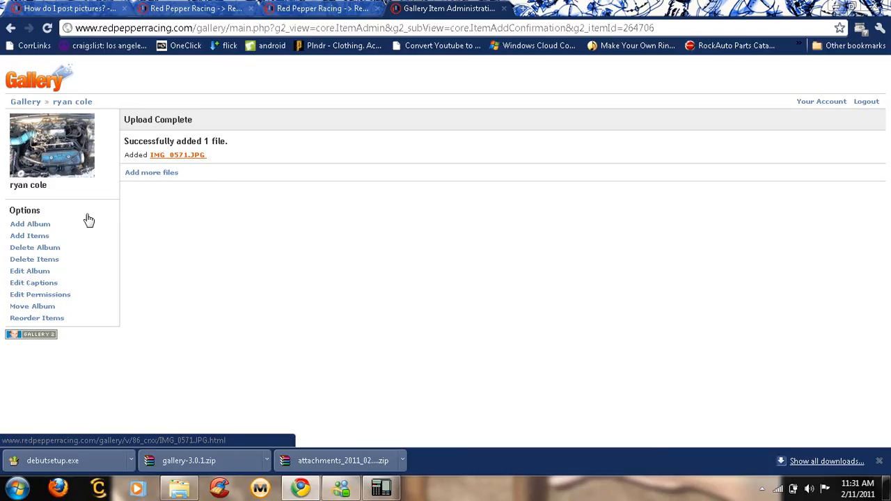
mouse_move(199, 158)
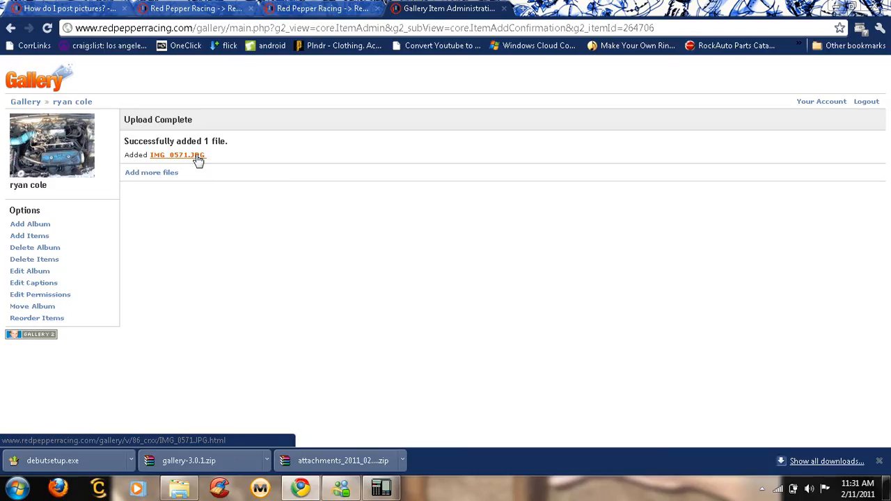
Go to IMG_0571.JPG's photo page and bring up the image's context menu
click(177, 154)
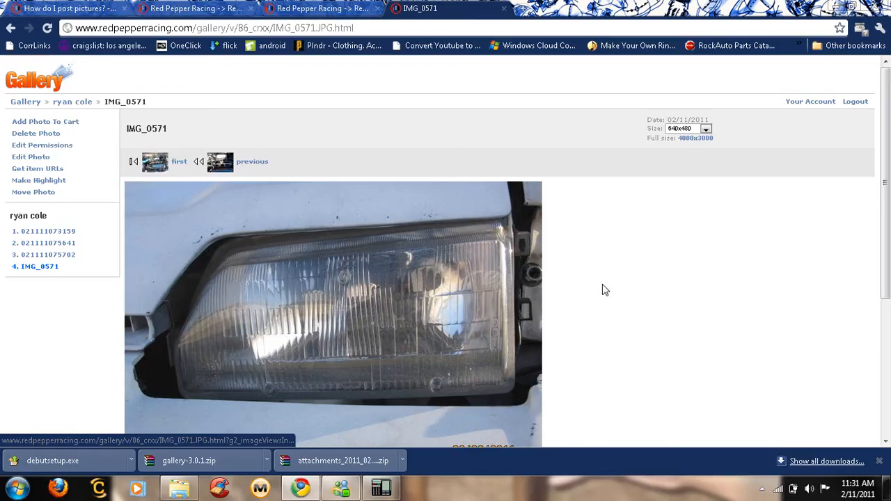
scroll(down, 3)
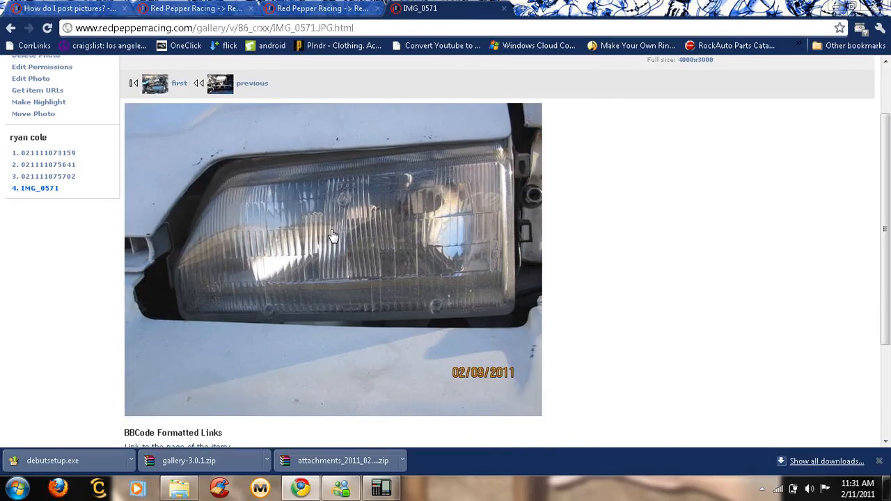
click(349, 238)
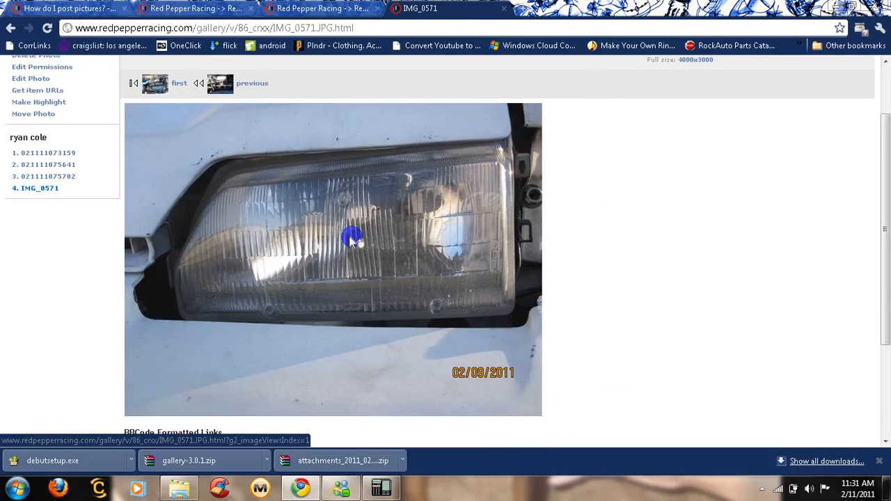
right_click(353, 239)
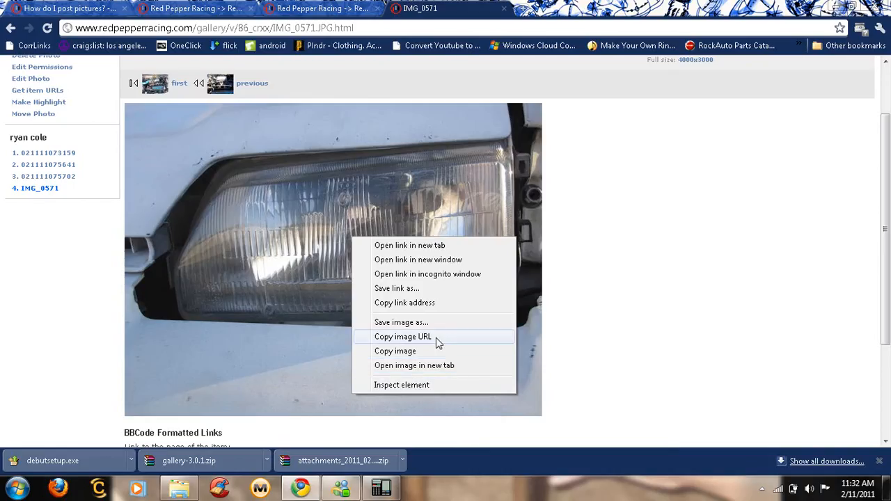
click(395, 336)
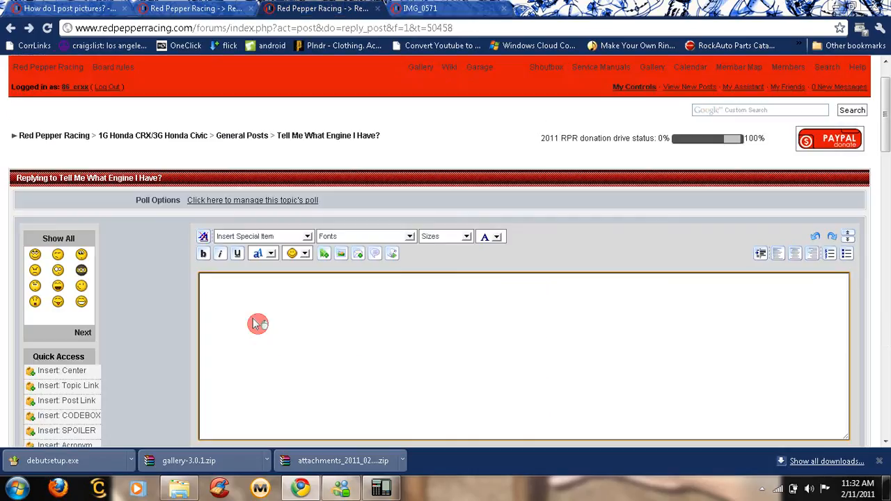
mouse_move(341, 254)
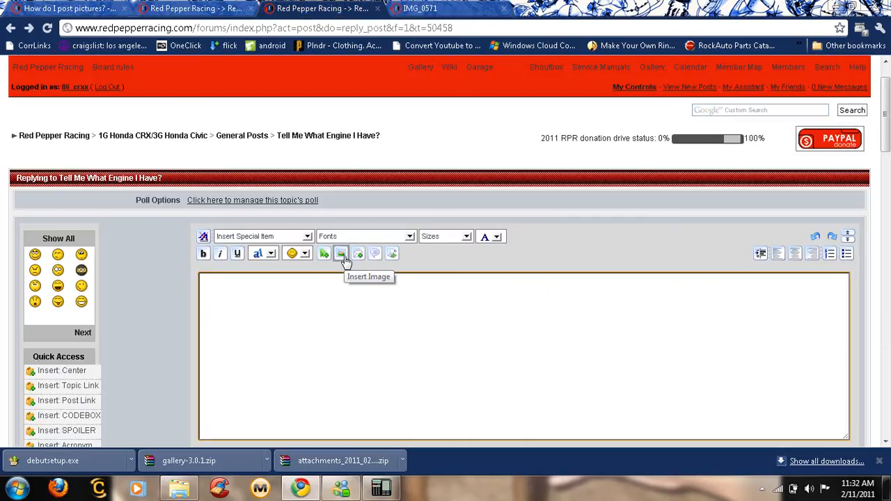
click(341, 253)
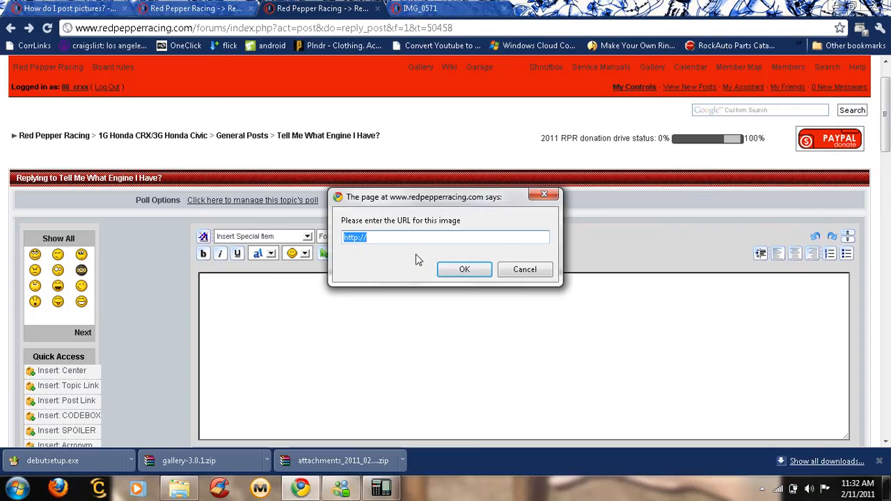
text(www.redpepperracing.com/gallery/d/264729-1/IMG_0571.JPG)
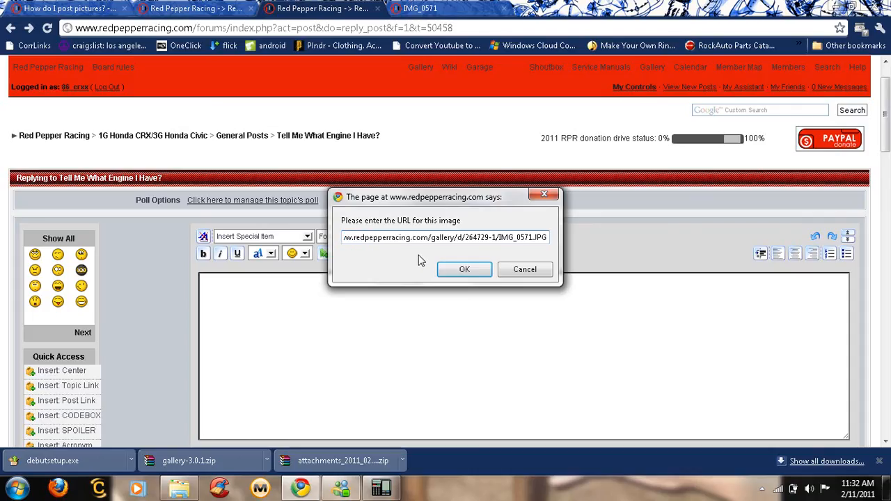
click(465, 269)
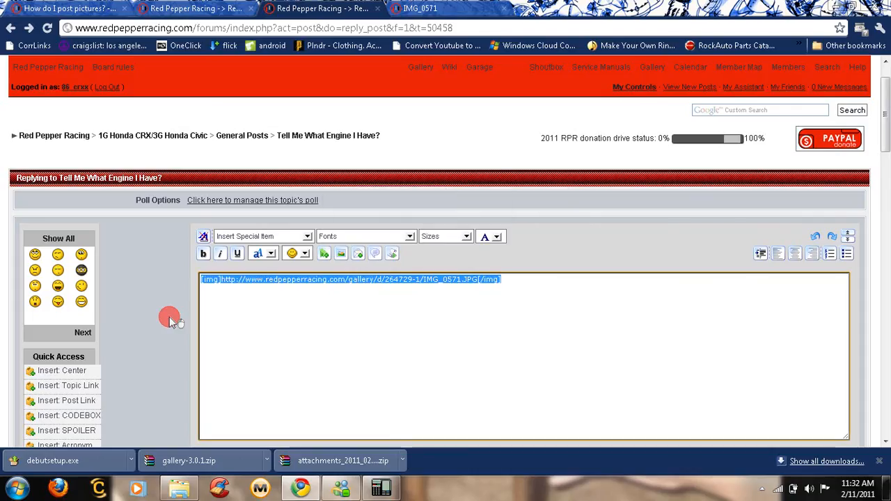
Preview the reply to confirm the IMG_0571 headlight photo renders above the editor
scroll(down, 3)
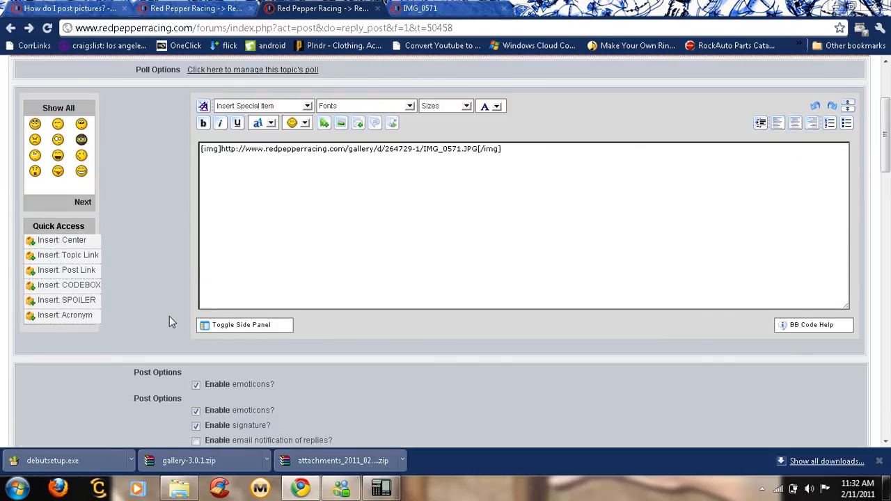
scroll(down, 3)
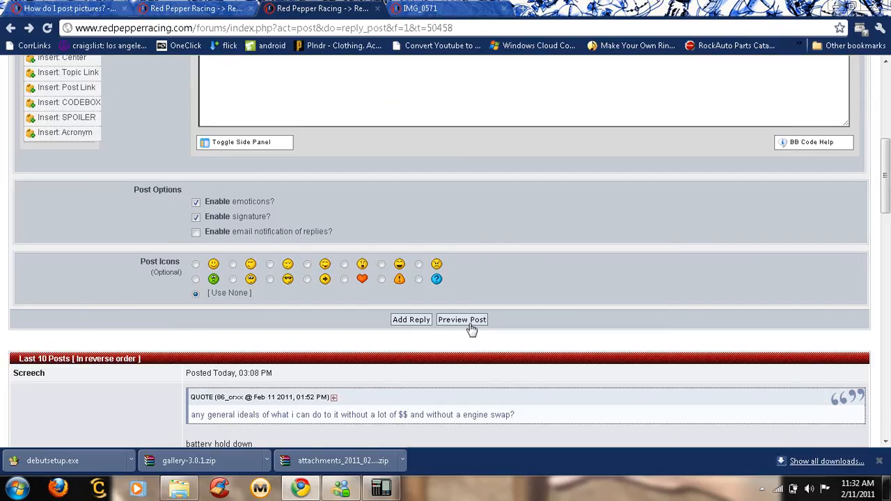
click(463, 320)
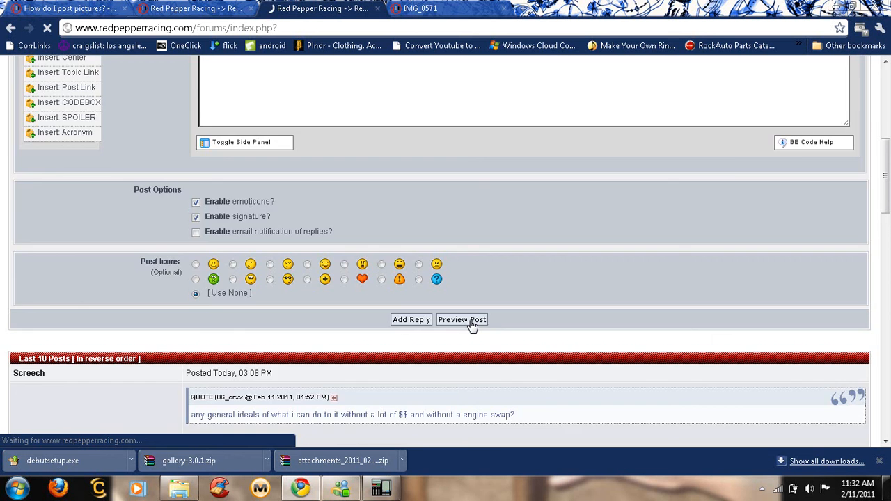
click(461, 320)
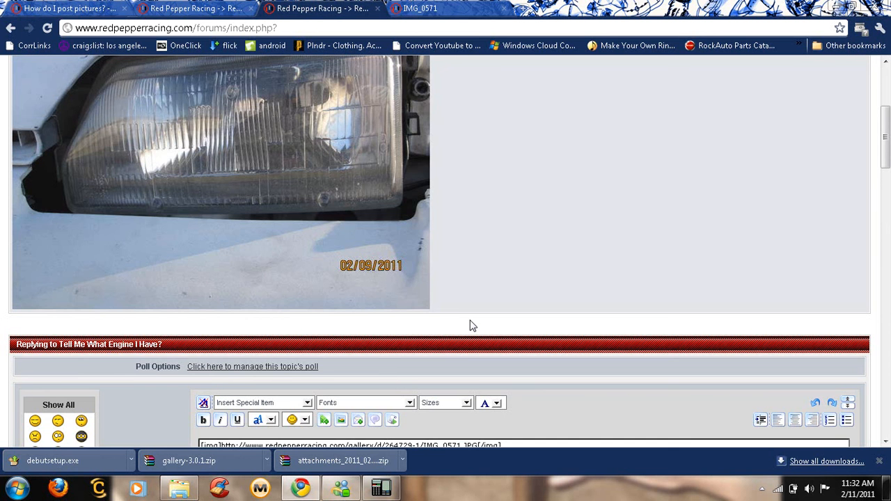
scroll(down, 3)
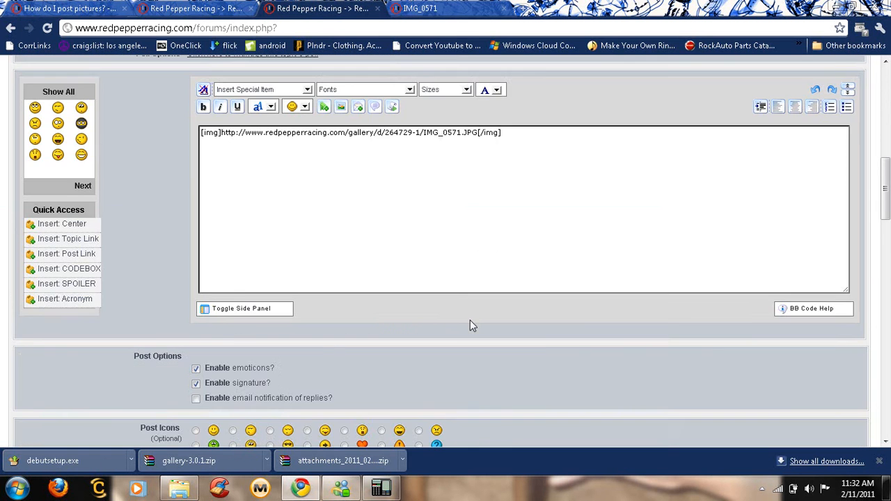
scroll(down, 3)
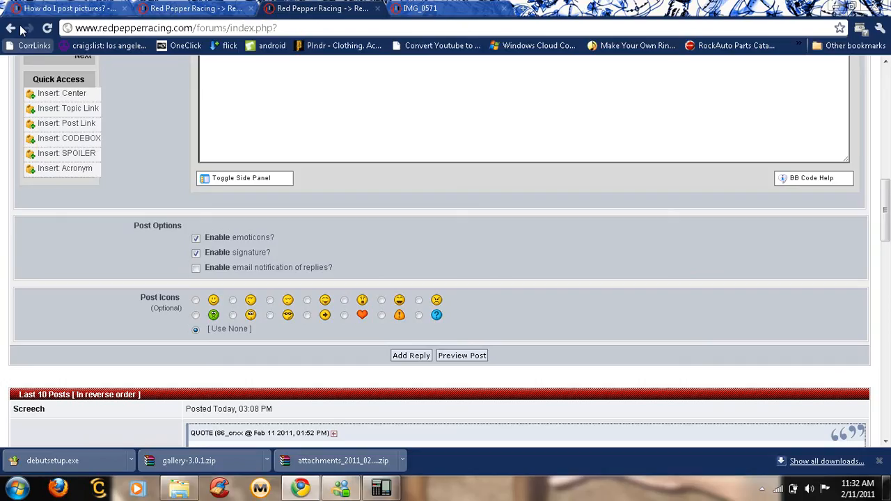